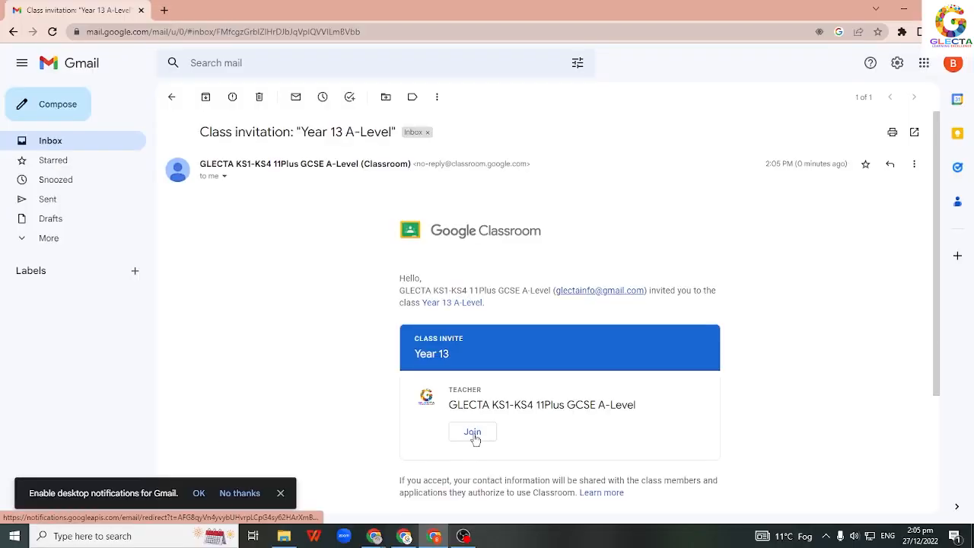
Step: Accept the Year 13 class invitation from the Gmail email via its Join button
{"action": "left_click", "coordinate": [472, 432]}
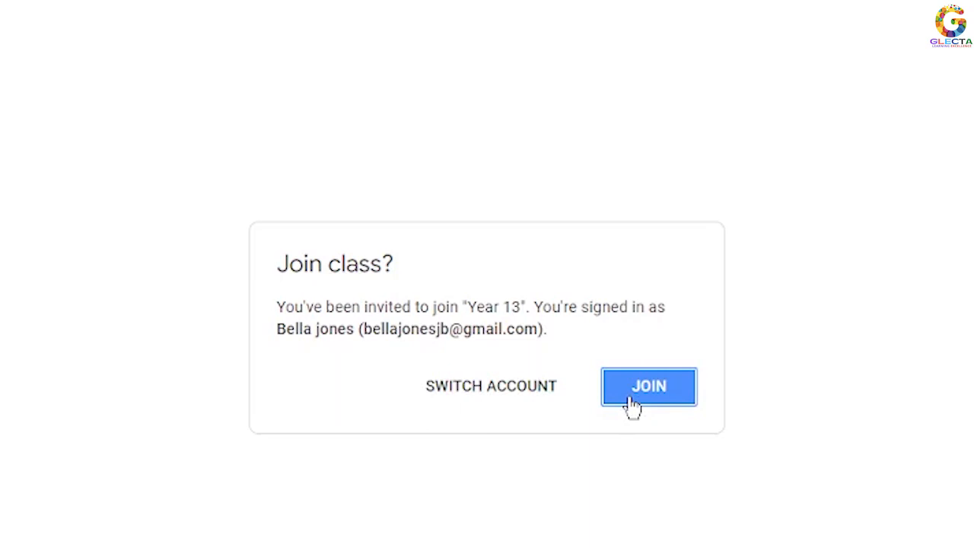
Step: Confirm joining the Year 13 A-Level class and land on its stream
{"action": "left_click", "coordinate": [648, 387]}
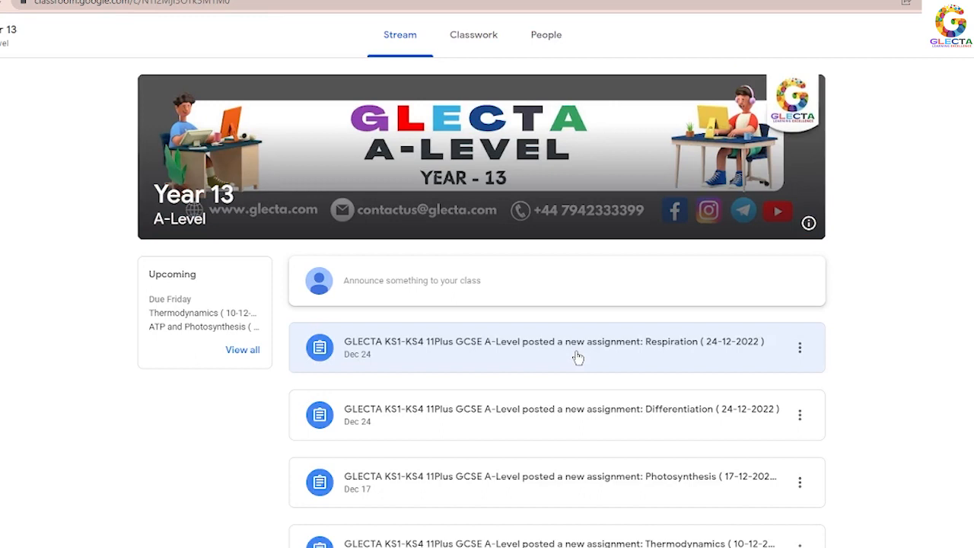
{"action": "mouse_move", "coordinate": [572, 354]}
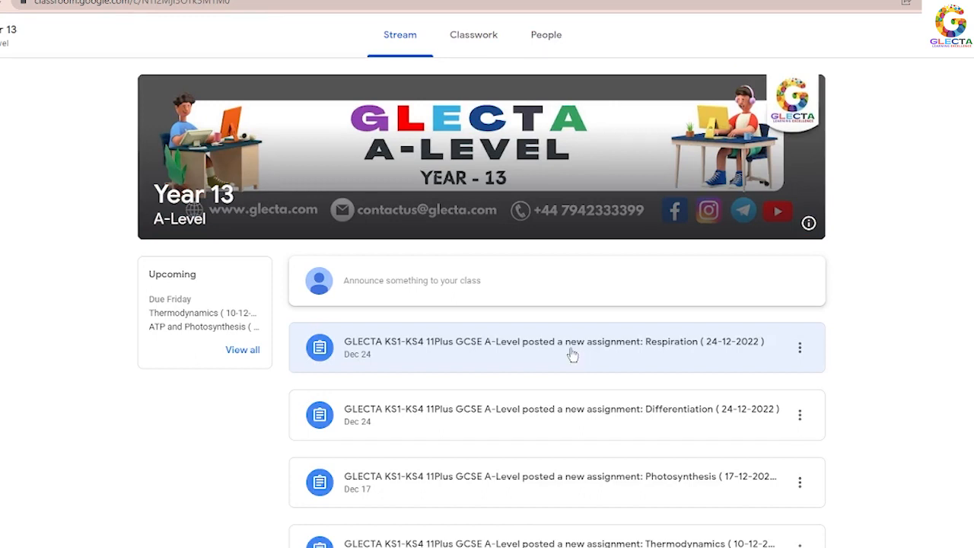
Step: Filter Classwork to the Maths topic and expand the Differentiation assignment's instructions and PDF
{"action": "left_click", "coordinate": [473, 34]}
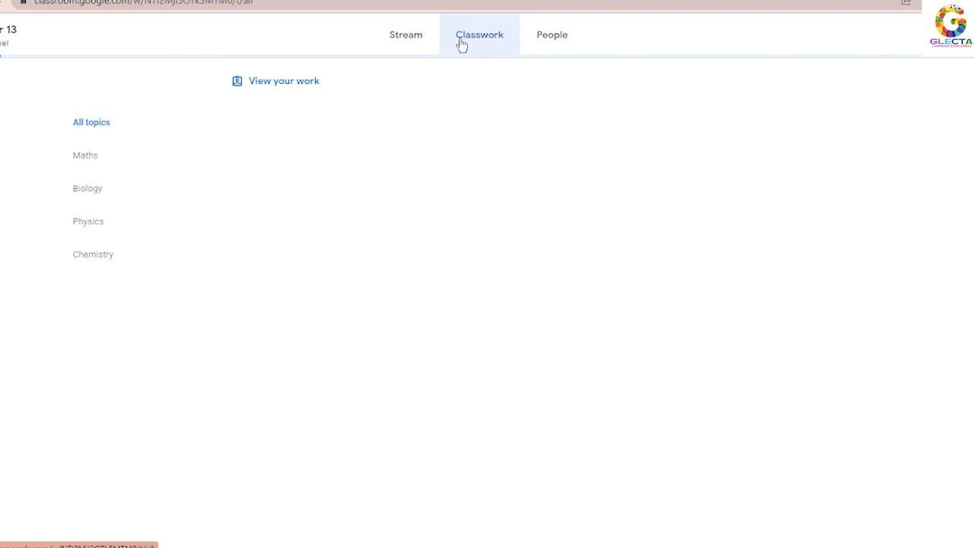
{"action": "left_click", "coordinate": [478, 34]}
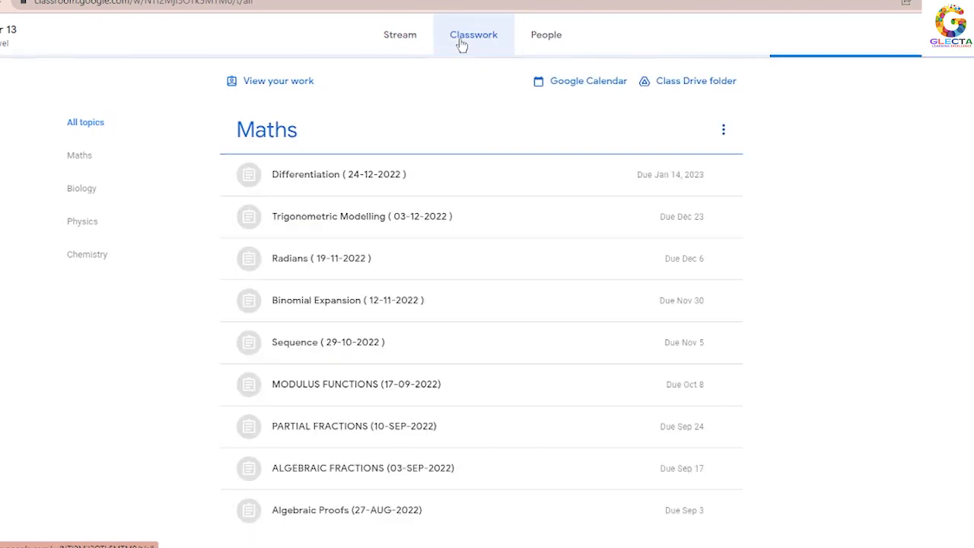
{"action": "left_click", "coordinate": [473, 34]}
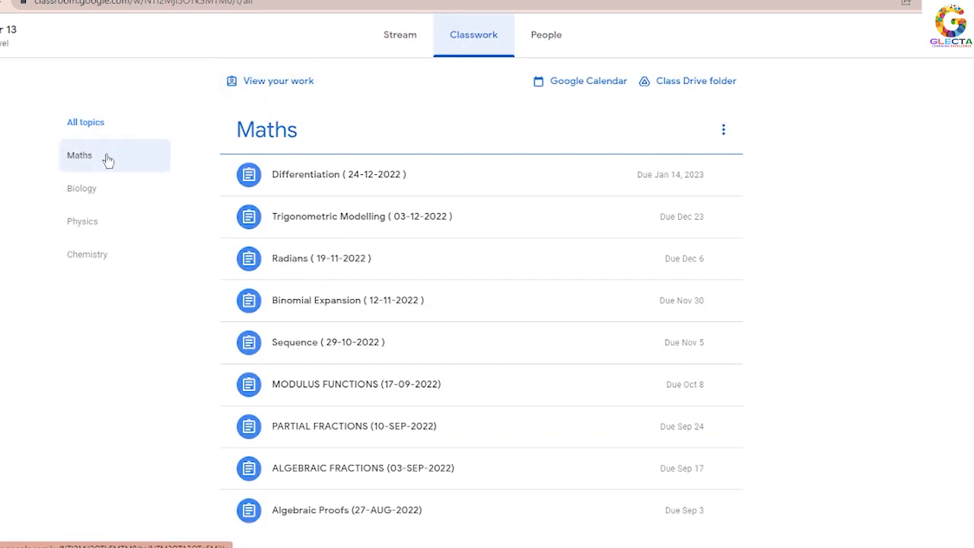
{"action": "left_click", "coordinate": [337, 173]}
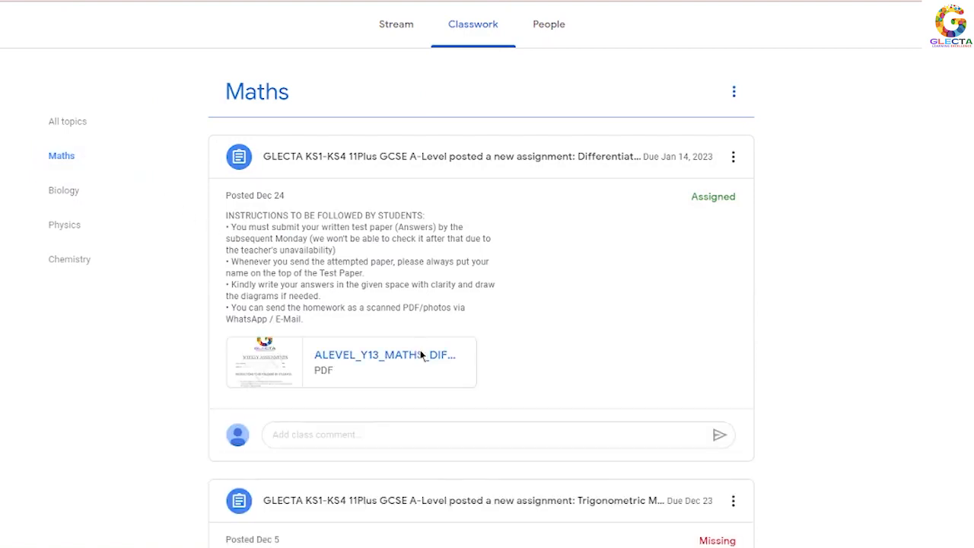
{"action": "left_click", "coordinate": [385, 362]}
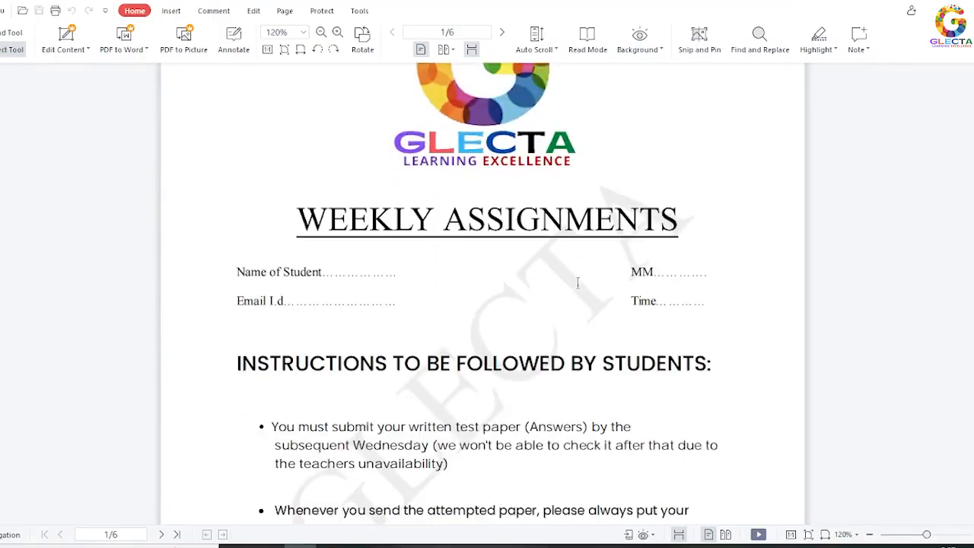
{"action": "scroll", "scroll_direction": "down", "scroll_amount": 3}
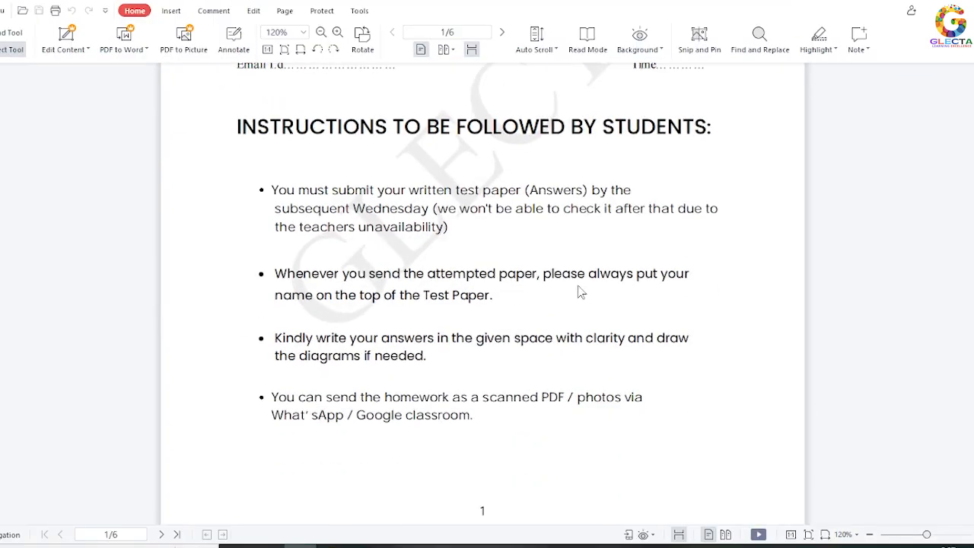
{"action": "scroll", "scroll_direction": "down", "scroll_amount": 3}
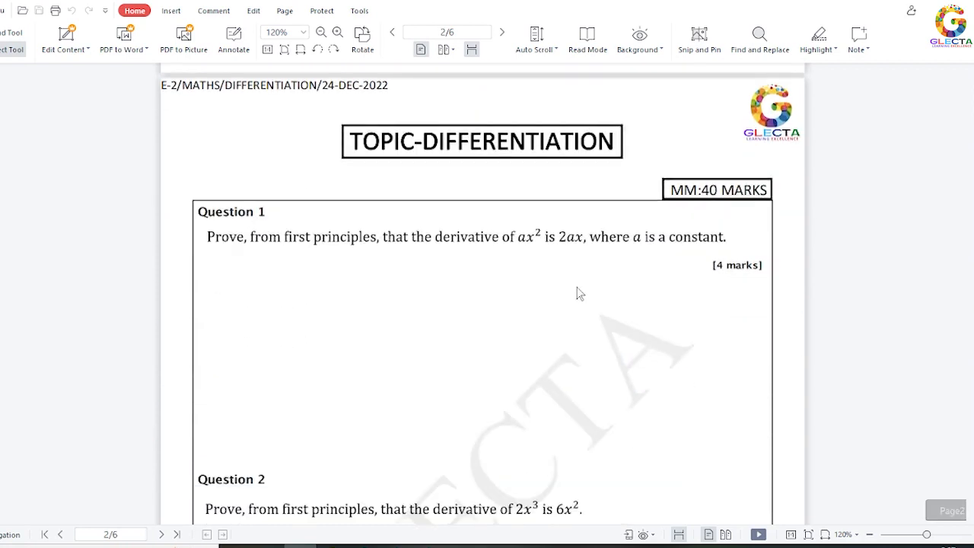
{"action": "scroll", "scroll_direction": "down", "scroll_amount": 3}
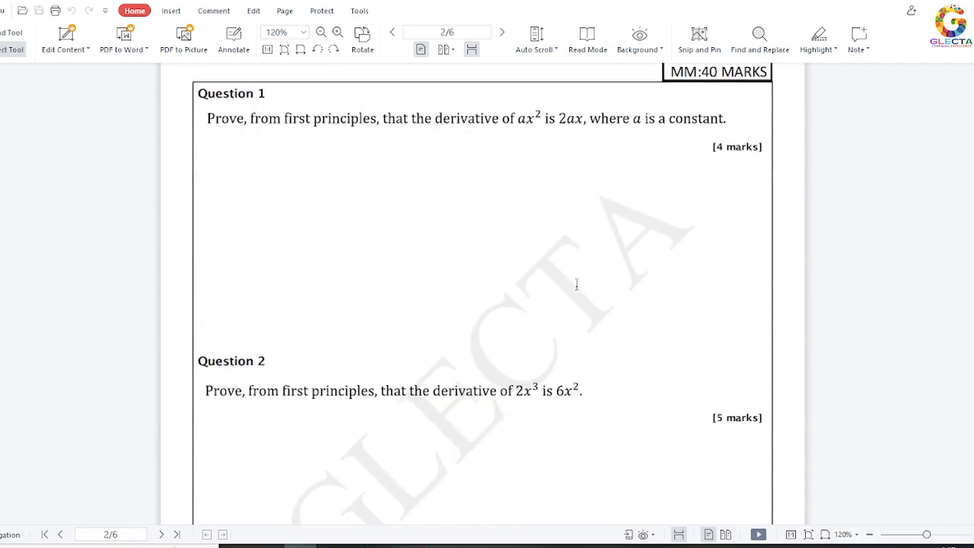
{"action": "scroll", "scroll_direction": "down", "scroll_amount": 3}
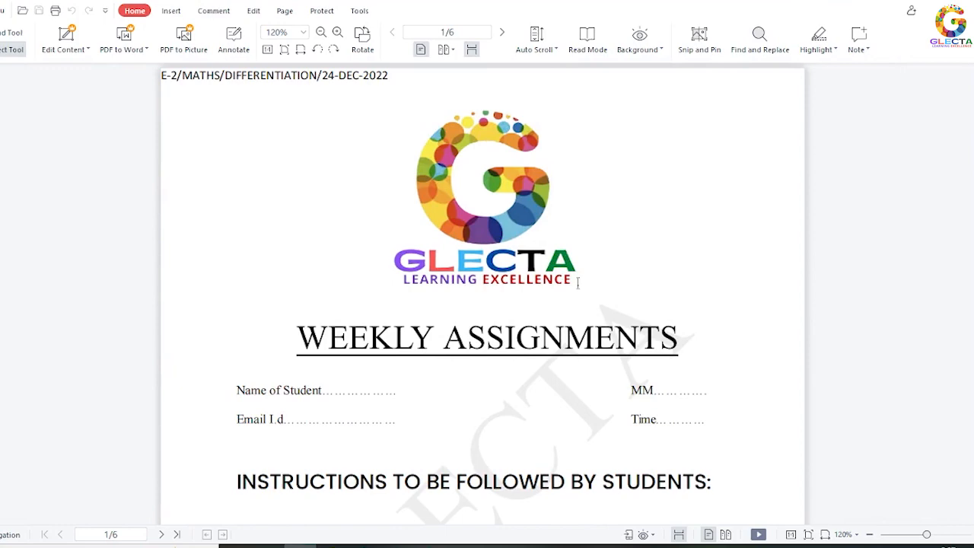
{"action": "scroll", "scroll_direction": "down", "scroll_amount": 3}
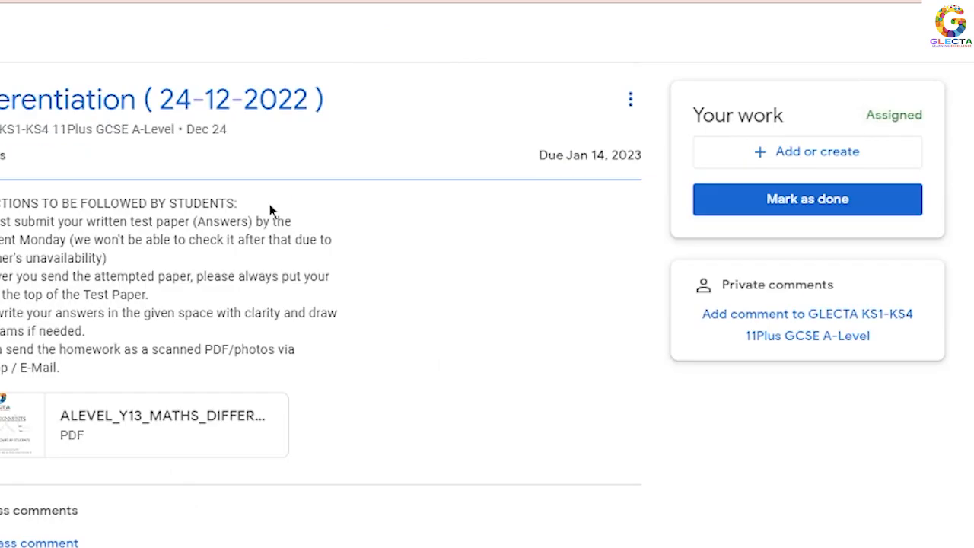
{"action": "mouse_move", "coordinate": [721, 170]}
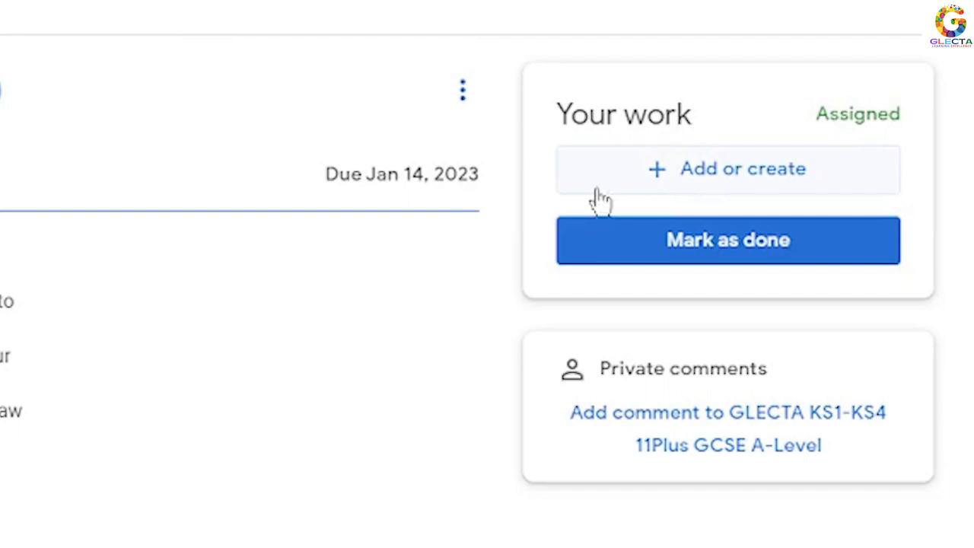
Step: Choose File under 'Add or create' to bring up the Drive insert-files window
{"action": "left_click", "coordinate": [727, 167]}
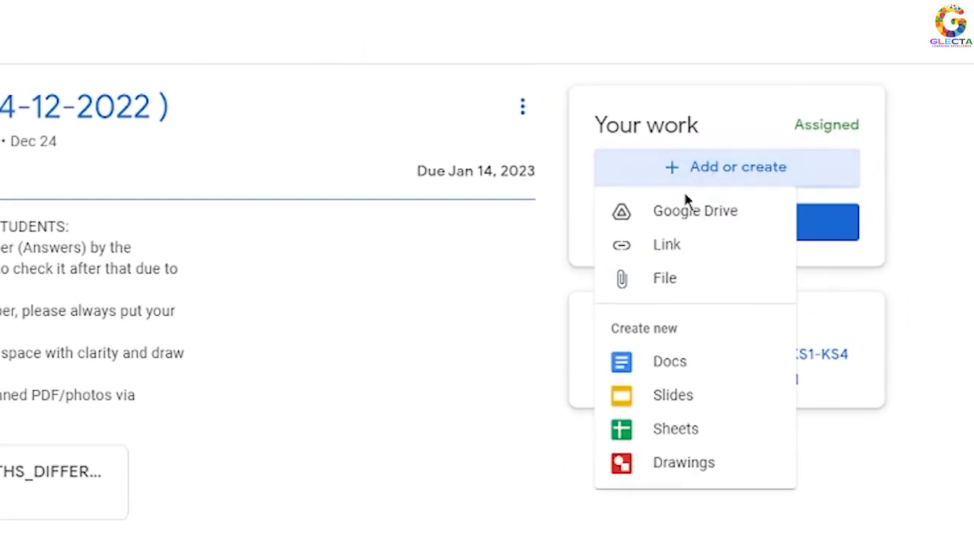
{"action": "left_click", "coordinate": [693, 210]}
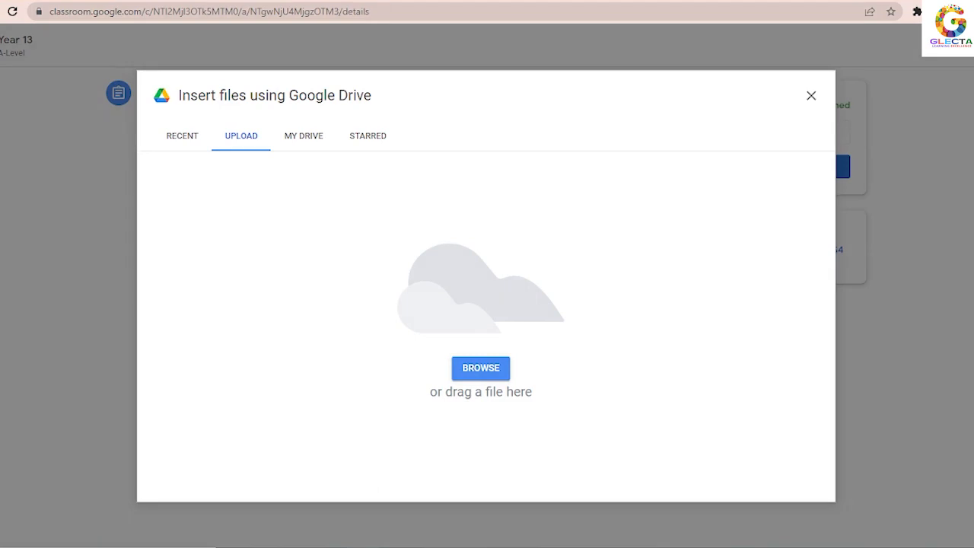
Step: Drag the answer sheet PDF from the desktop into the Upload drop area
{"action": "left_click", "coordinate": [480, 366]}
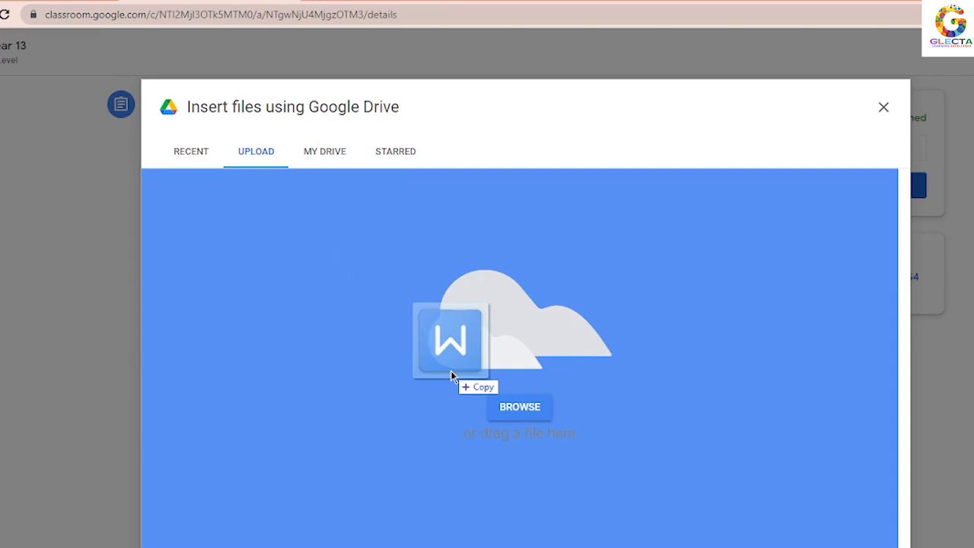
{"action": "left_click_drag", "start_coordinate": [449, 342], "coordinate": [520, 343]}
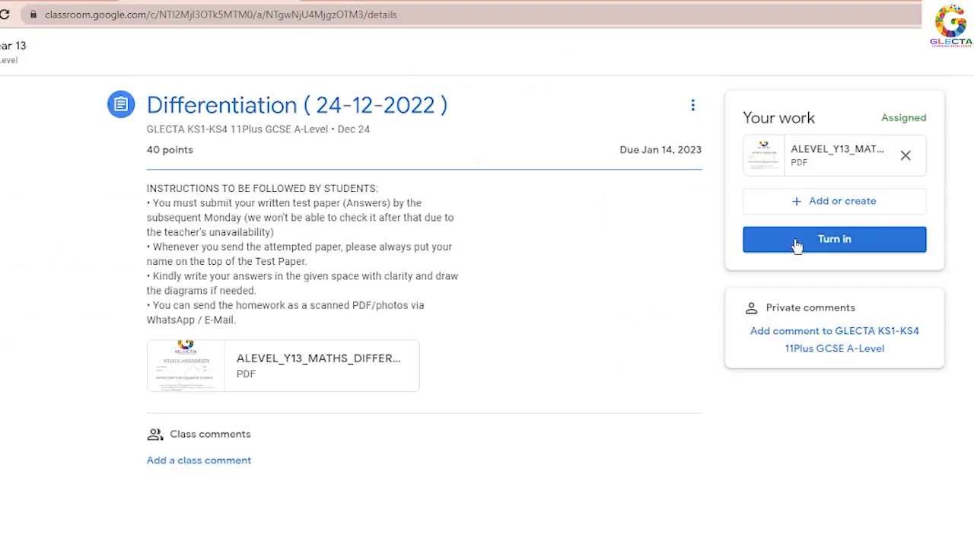
Step: Turn in the Differentiation assignment and confirm the submission
{"action": "left_click", "coordinate": [834, 239]}
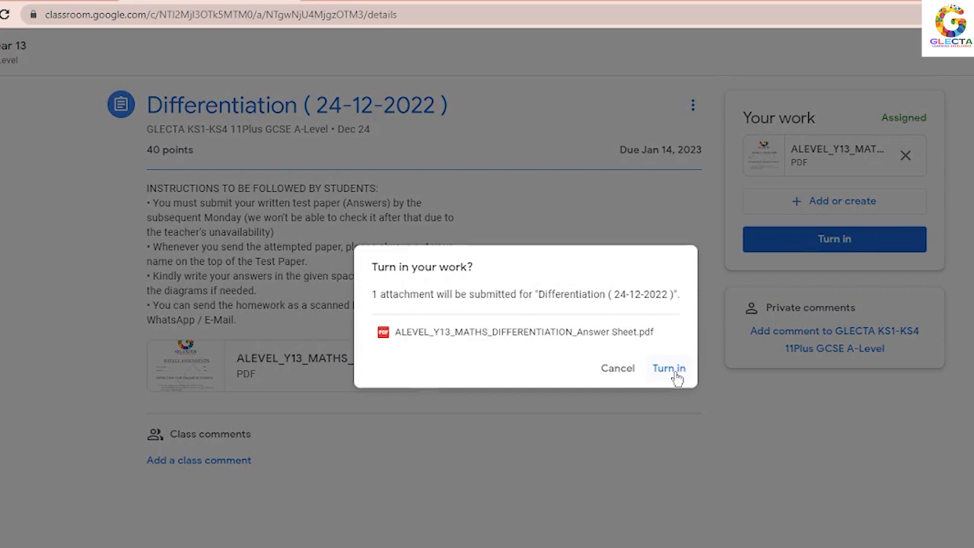
{"action": "left_click", "coordinate": [668, 369]}
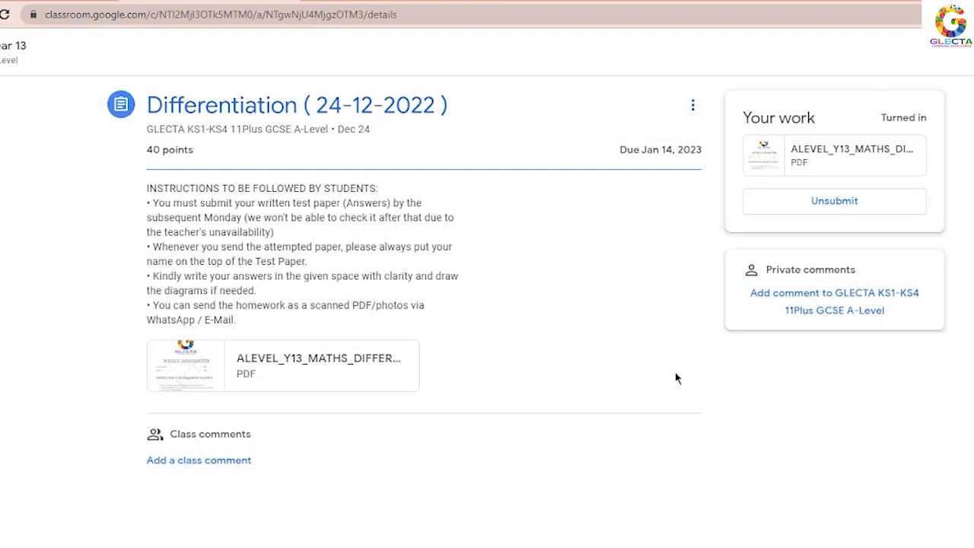
{"action": "mouse_move", "coordinate": [543, 543]}
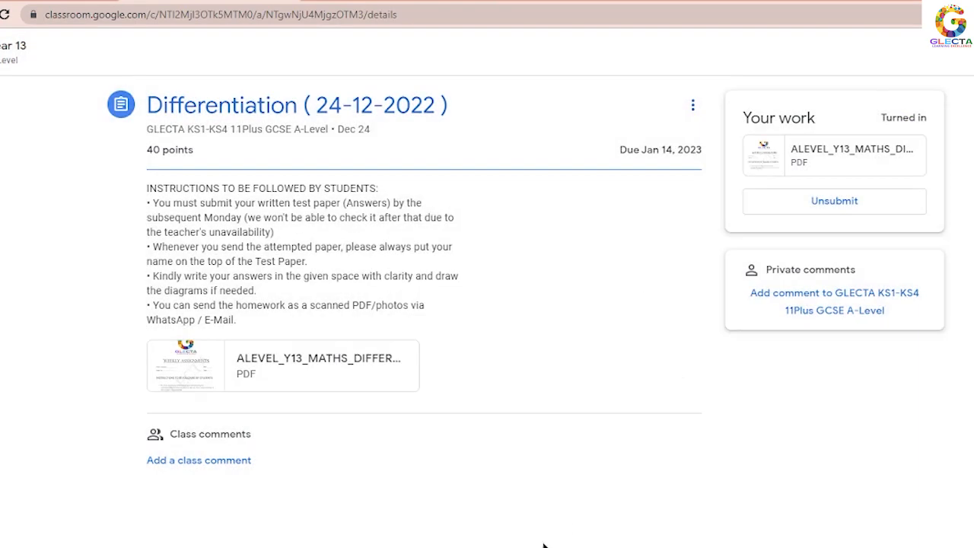